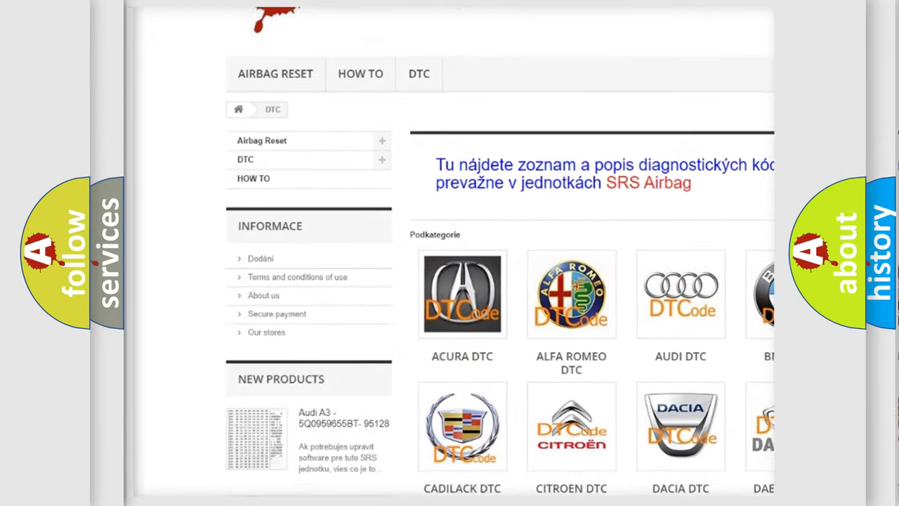
scroll("down", 3)
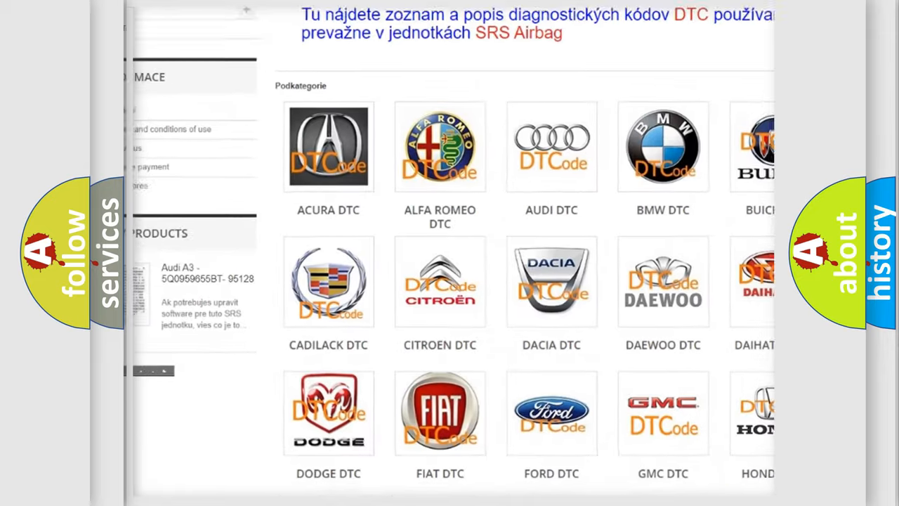
scroll("down", 3)
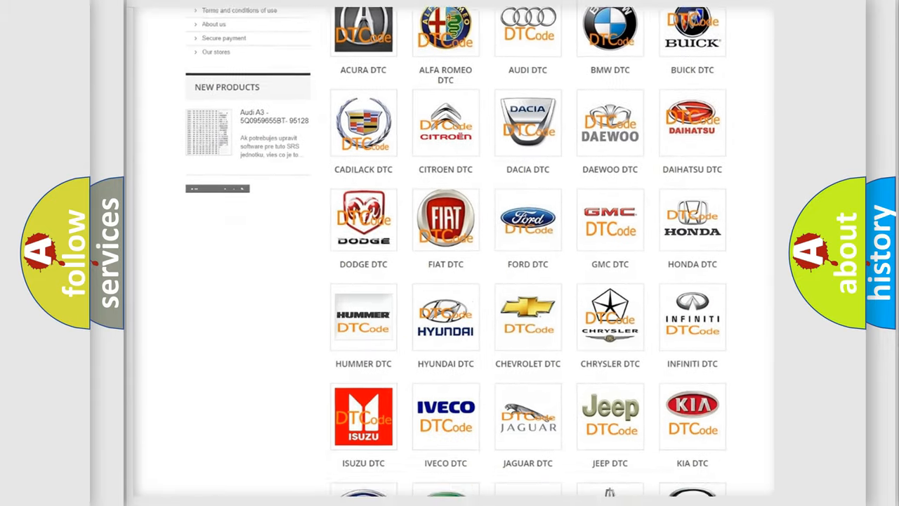
scroll("down", 3)
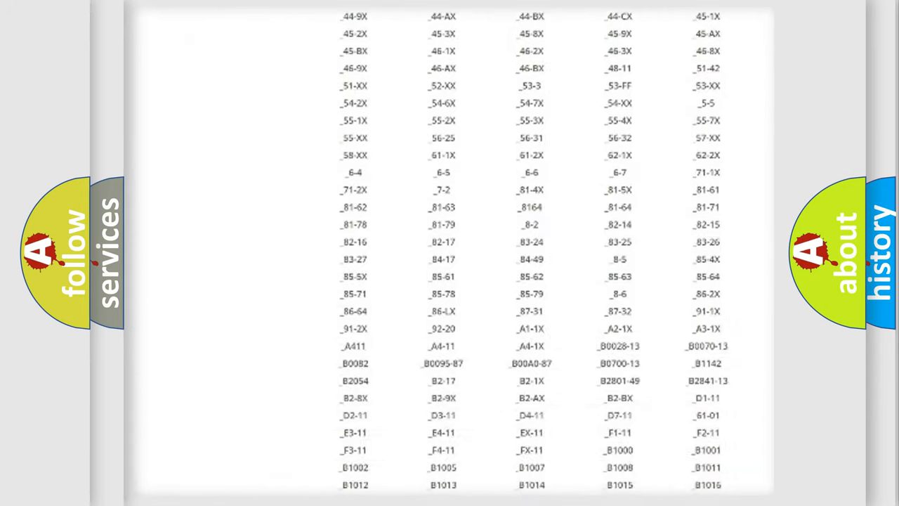
scroll("down", 3)
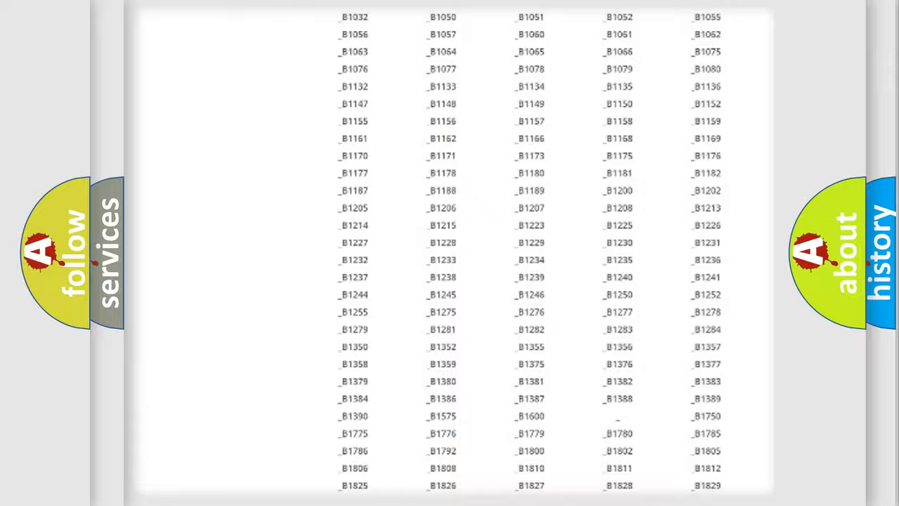